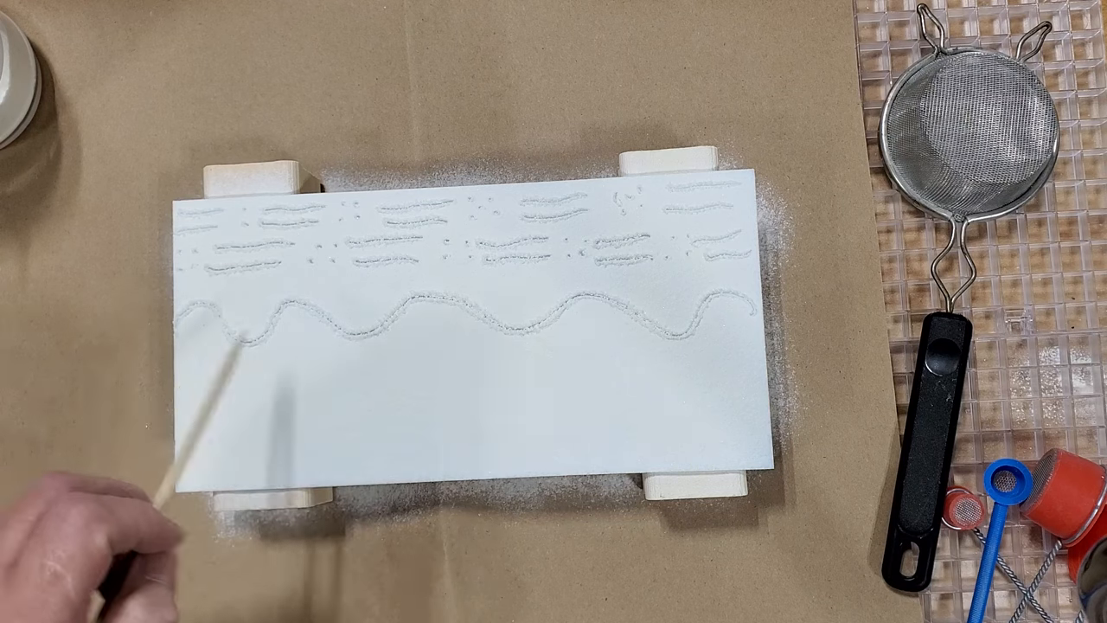
{"action": "mouse_move", "coordinate": [346, 406]}
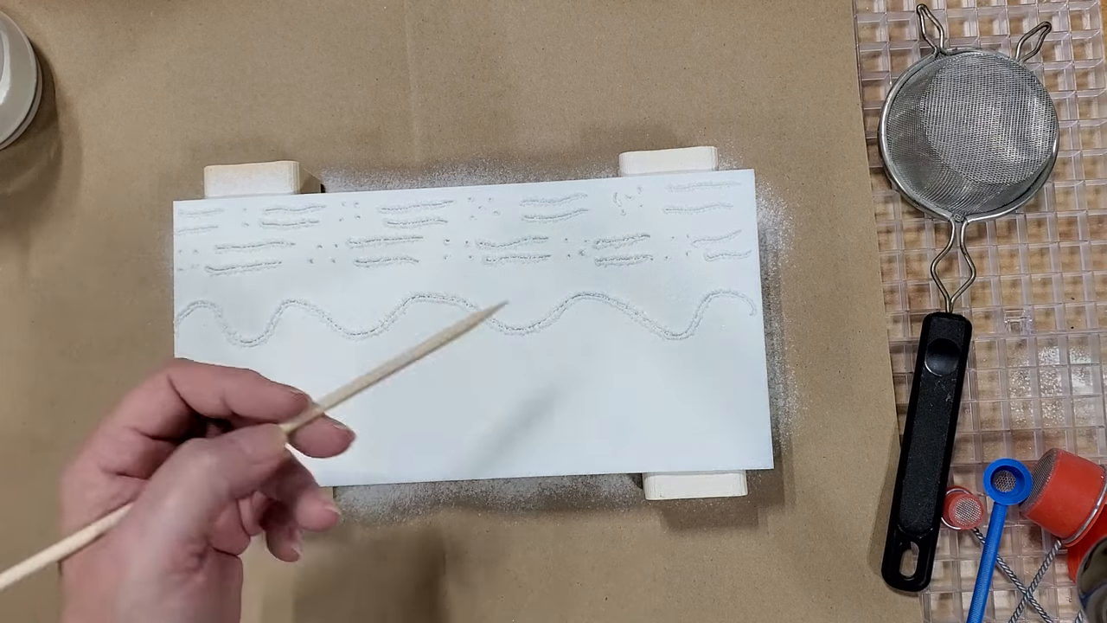